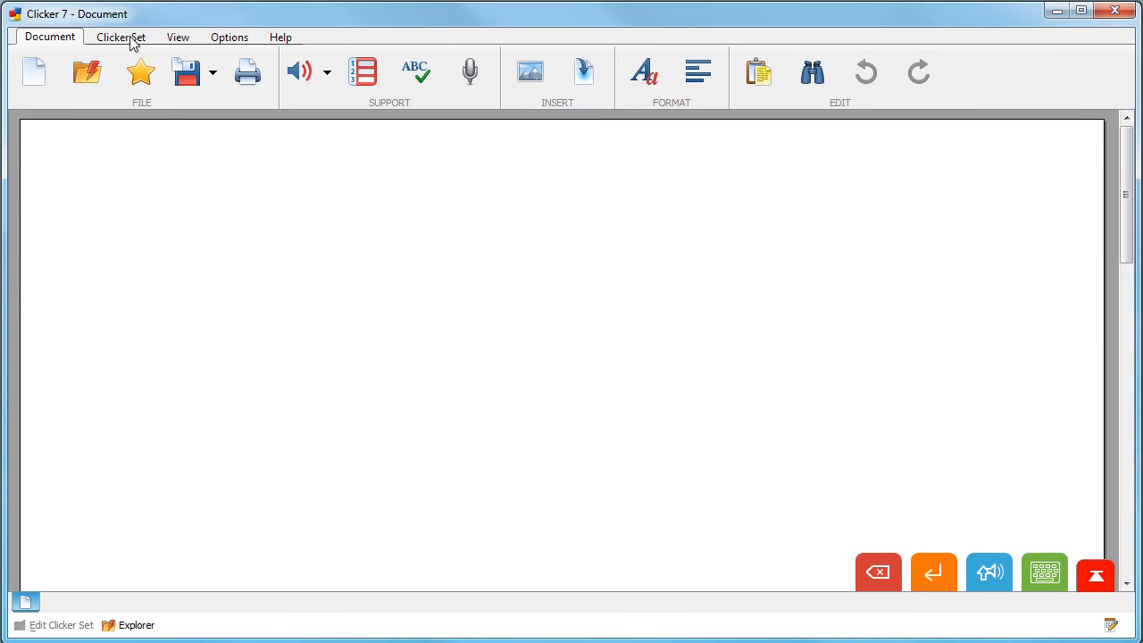
- Open the New Clicker Set dialog from the Clicker Set tab
click(120, 37)
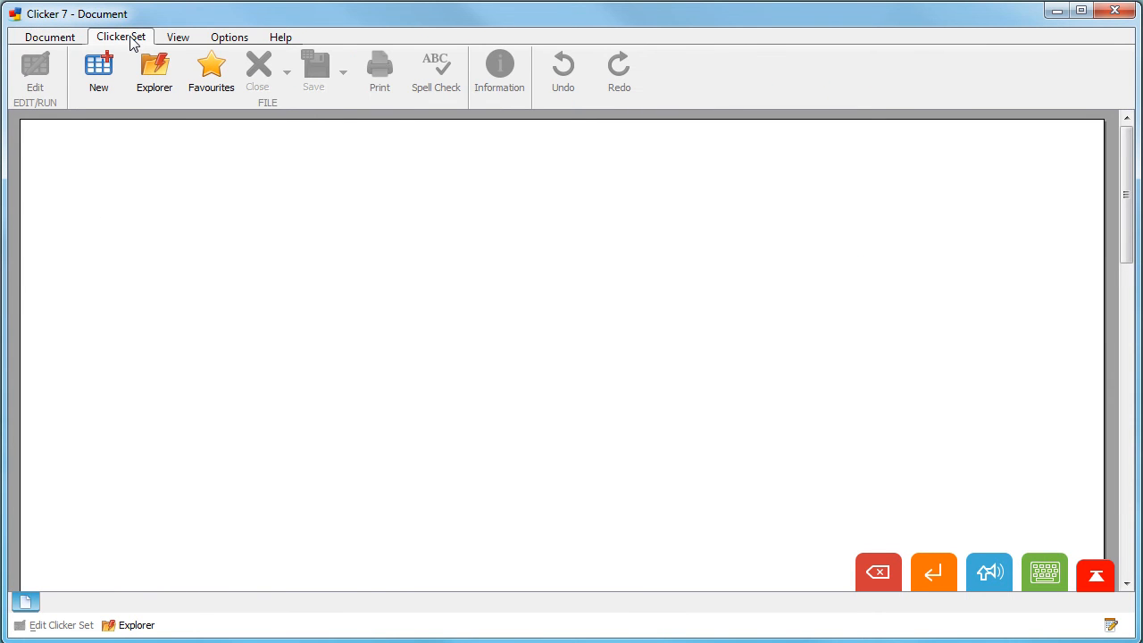
click(98, 72)
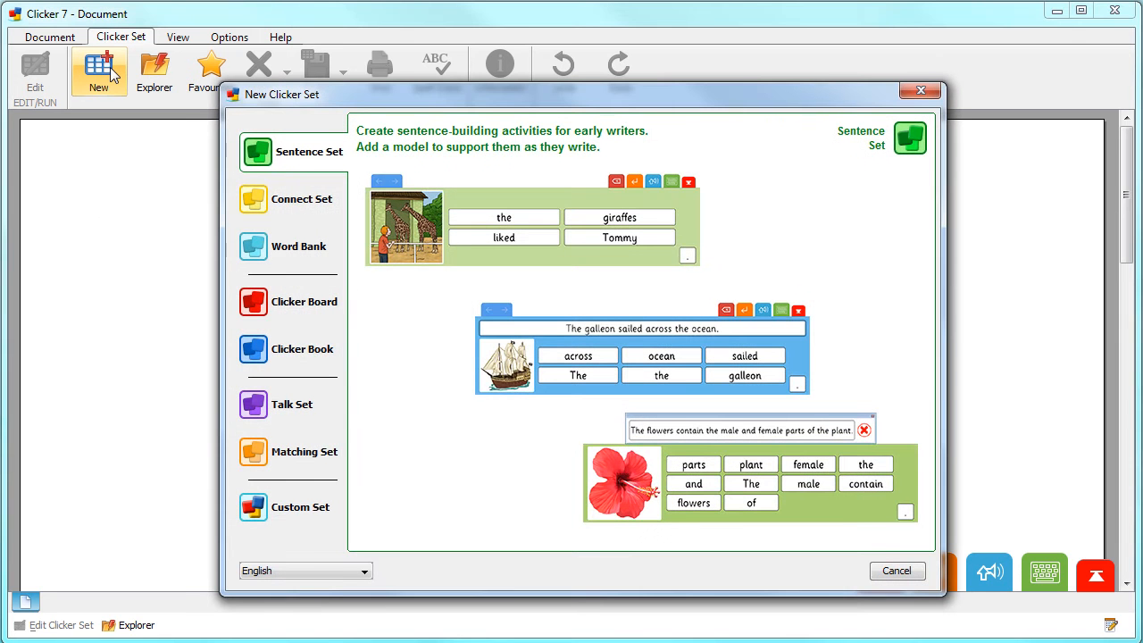
- Create a Sentence Set from the five Monday-to-Friday sentences
click(309, 151)
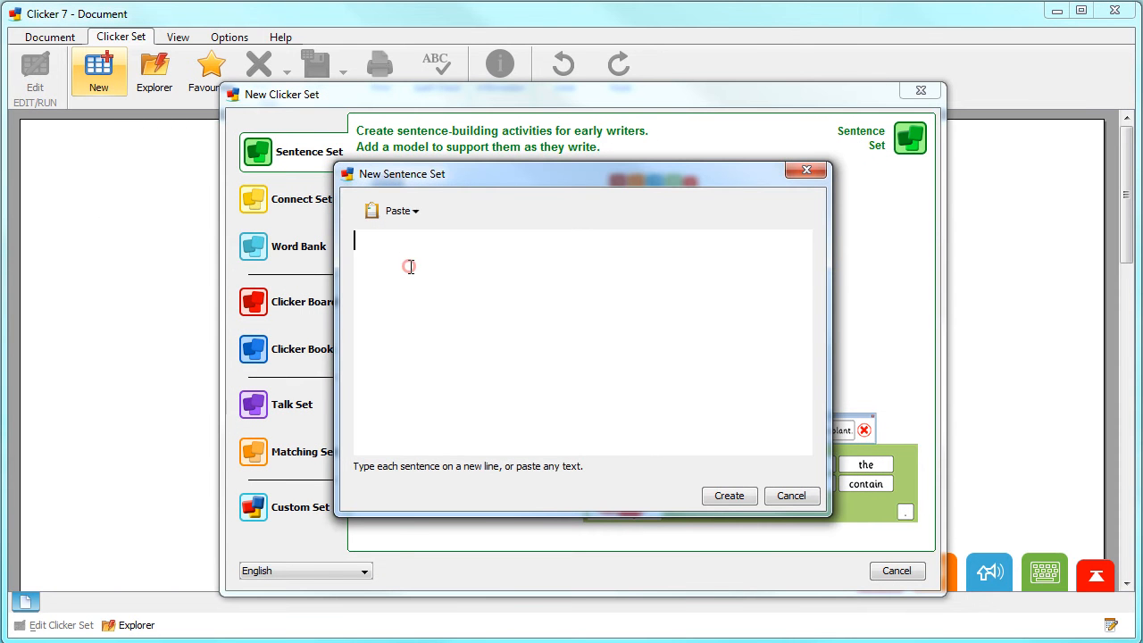
mouse_move(410, 267)
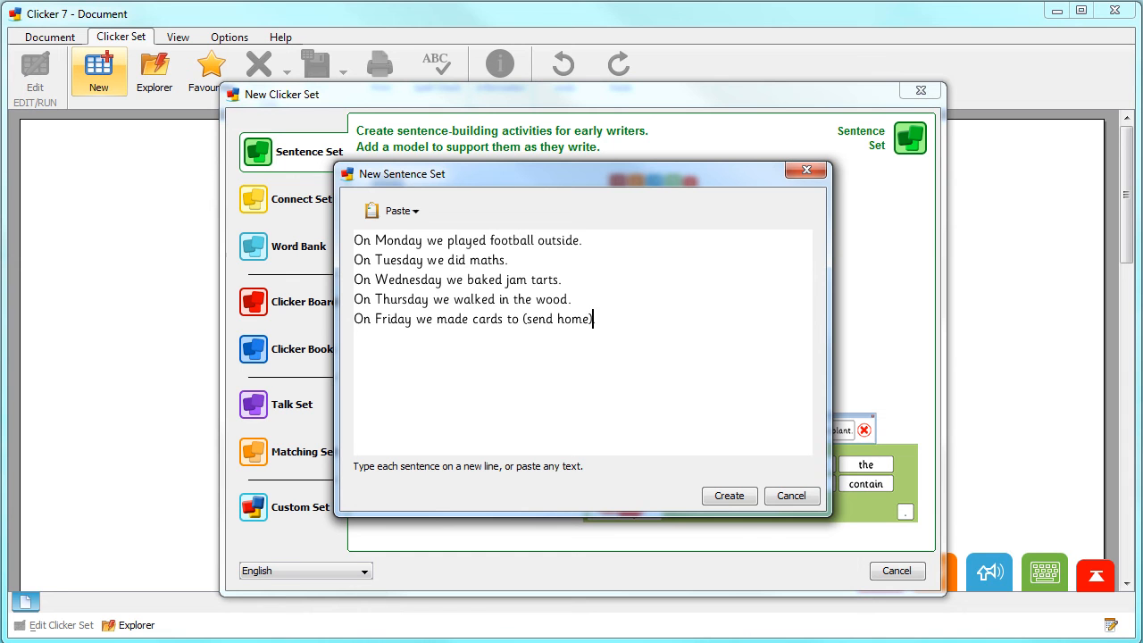
mouse_move(712, 453)
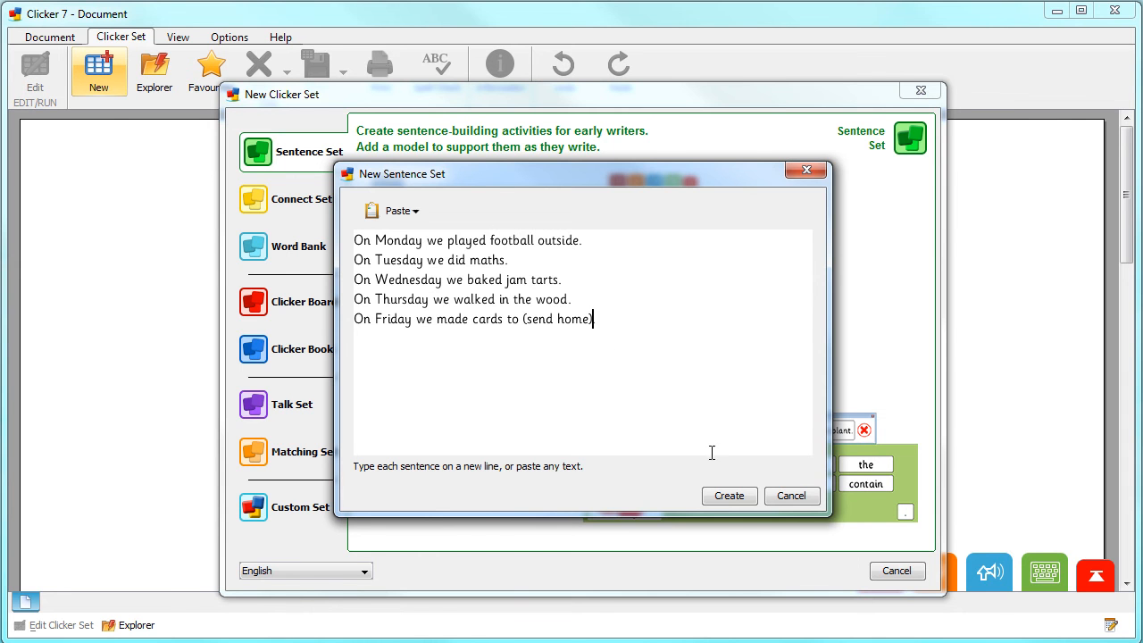
click(728, 495)
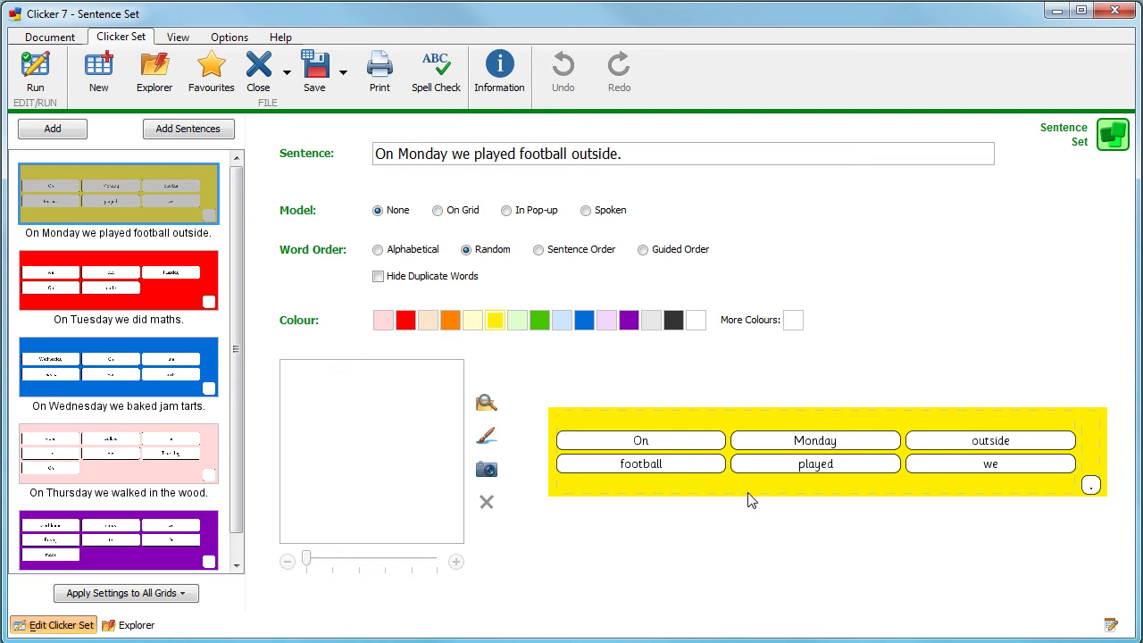
- Set Monday grid Model to On Grid, Word Order to Sentence Order, colour orange
click(436, 210)
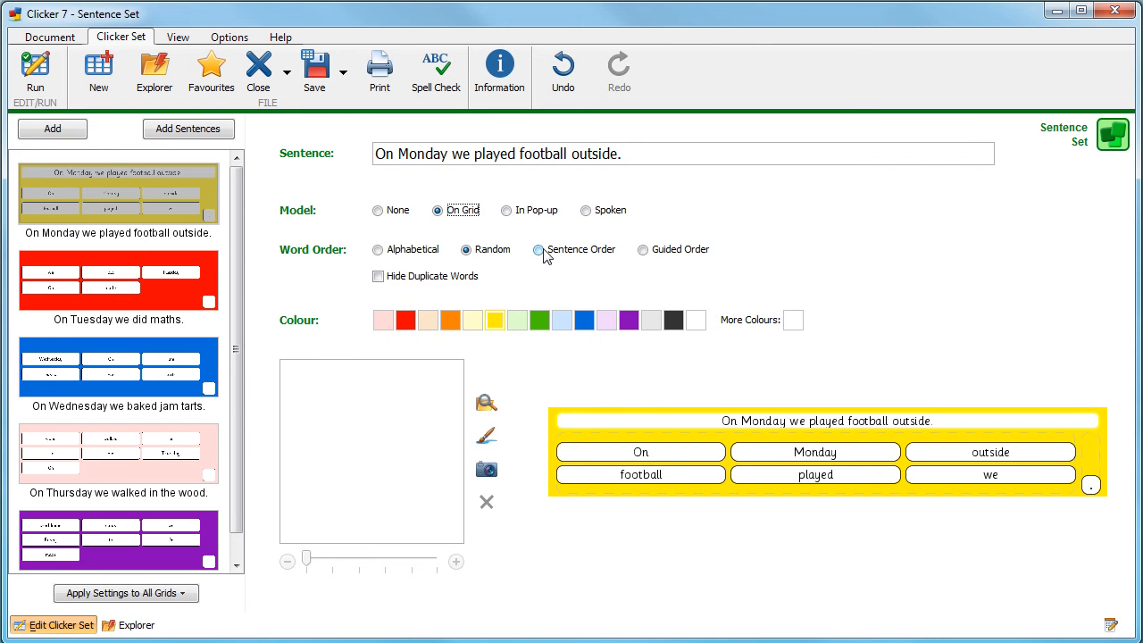
click(536, 249)
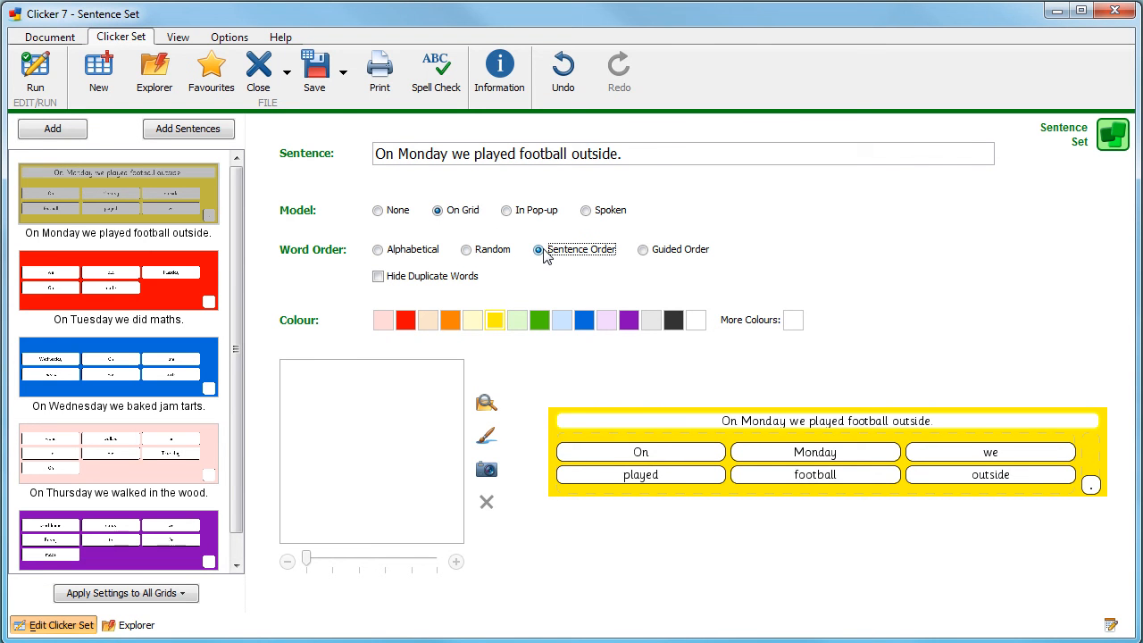
click(450, 320)
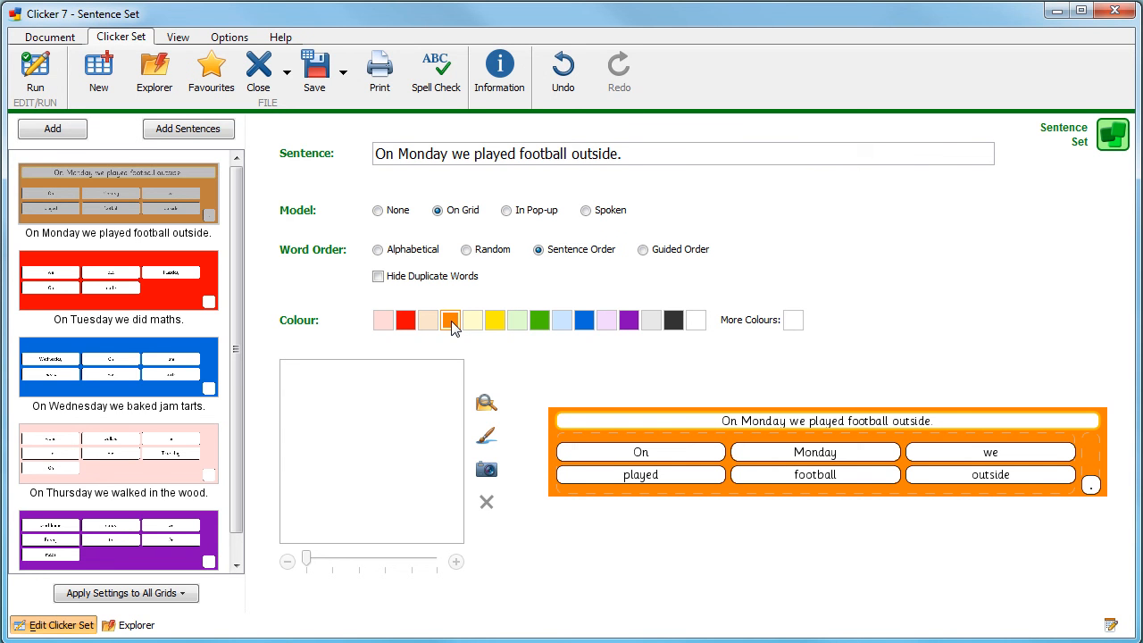
mouse_move(487, 405)
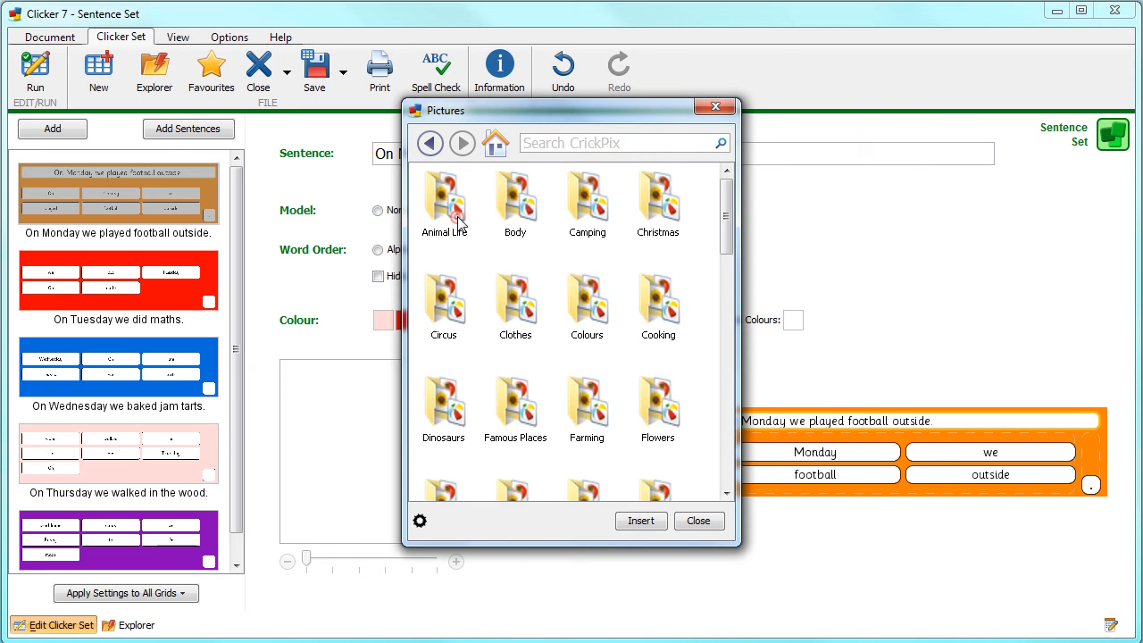
- Search CrickPix for 'football' and insert the 'kick a ball' picture
text(football)
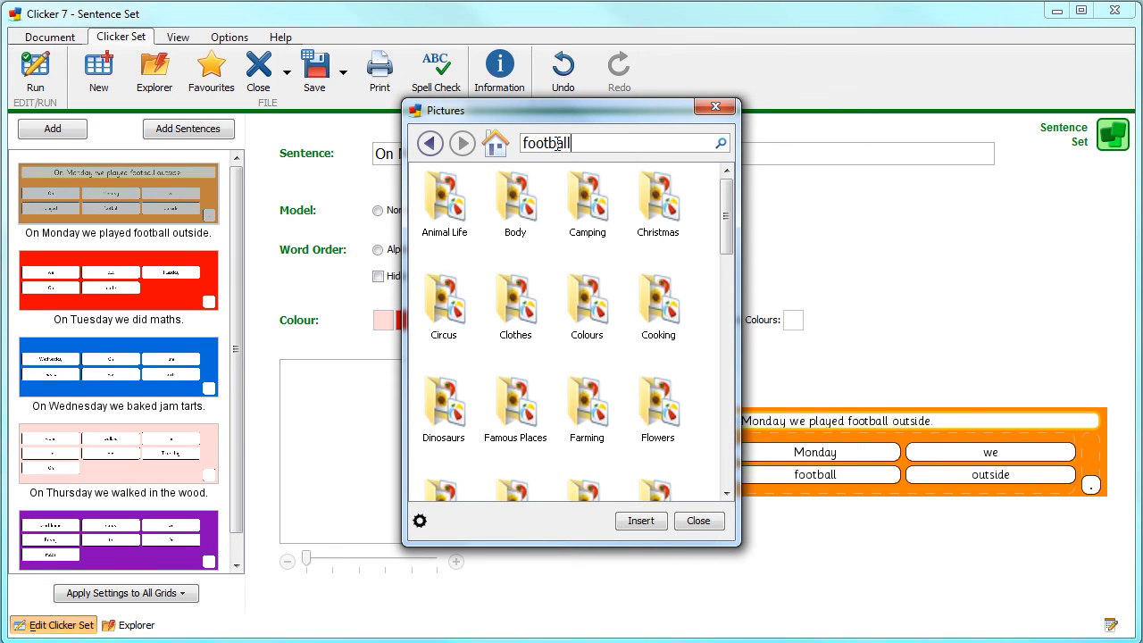
click(720, 143)
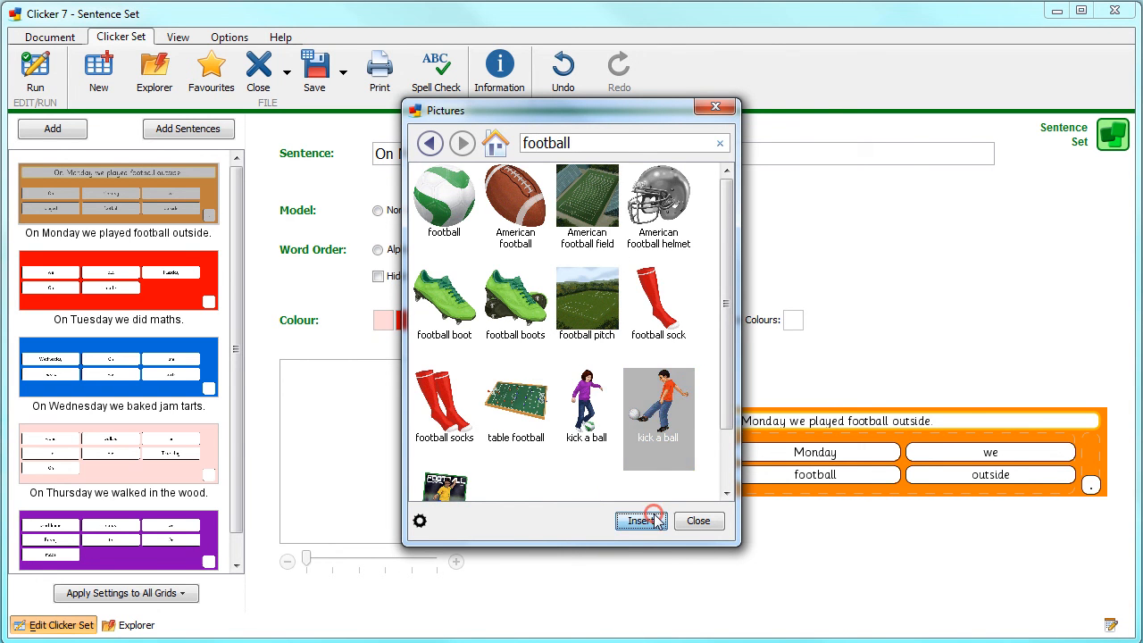
click(640, 521)
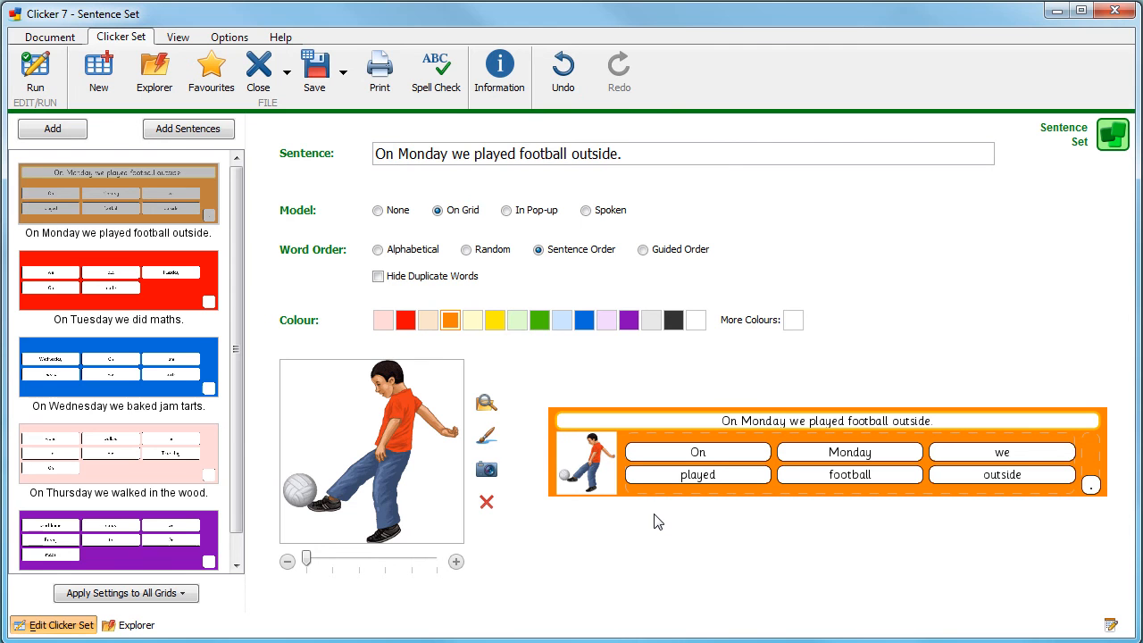
- Bring up the Apply Settings to All Grids options
click(120, 593)
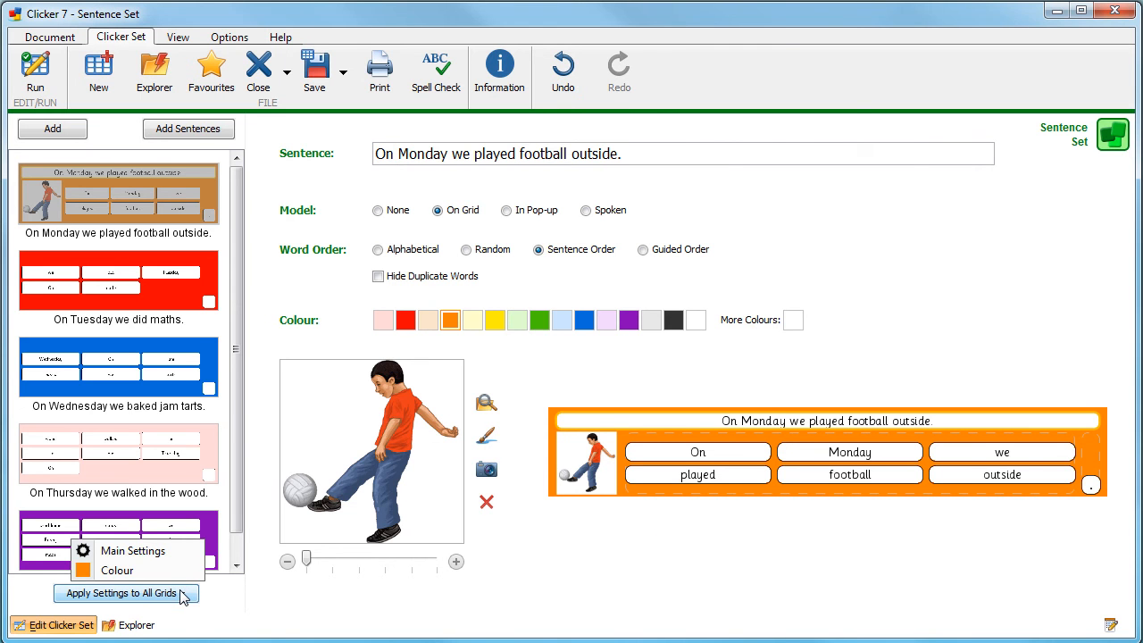
mouse_move(132, 551)
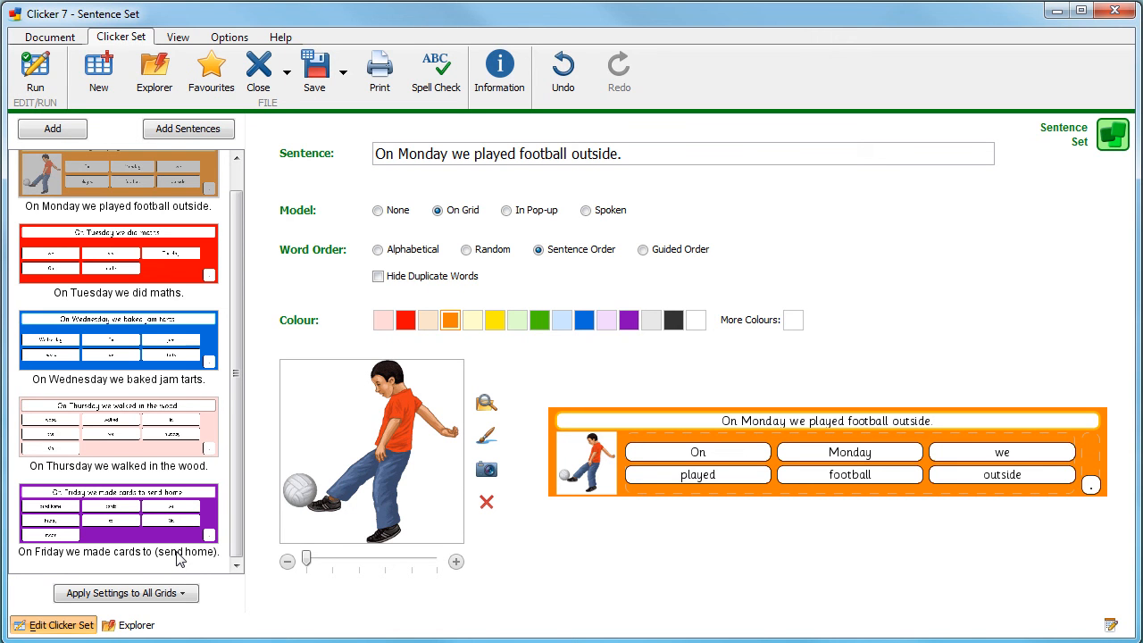
mouse_move(36, 71)
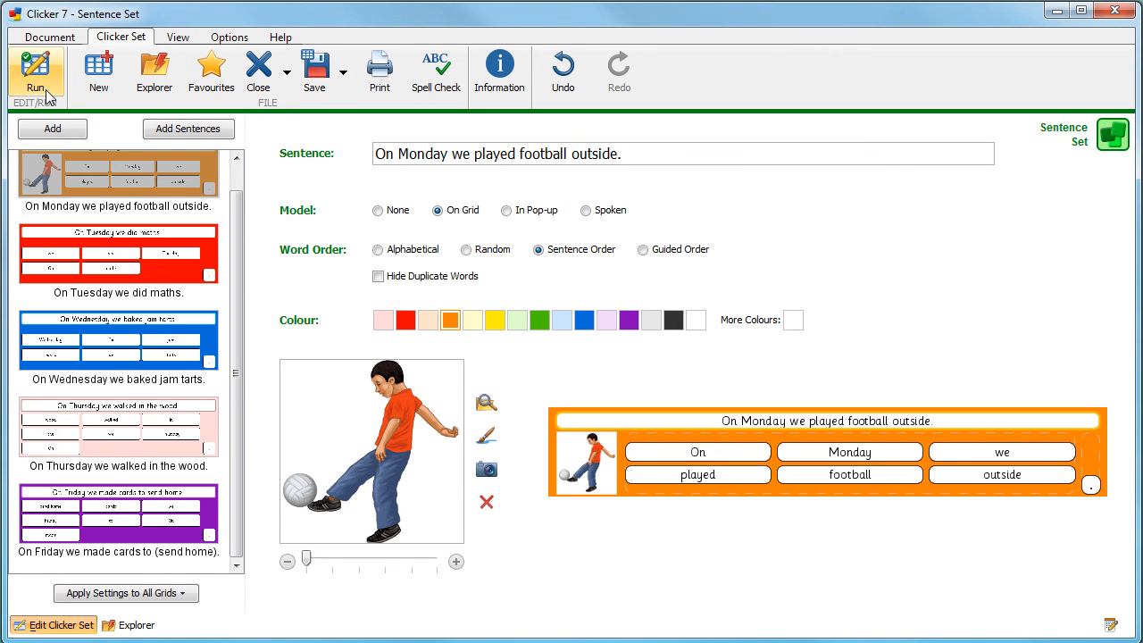
mouse_move(35, 71)
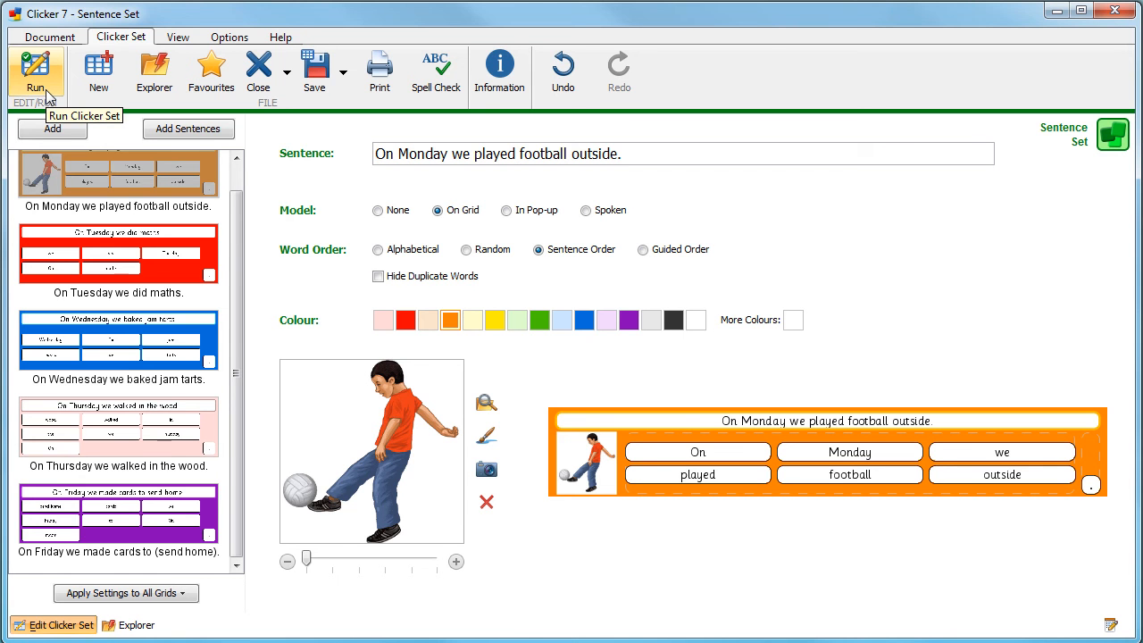